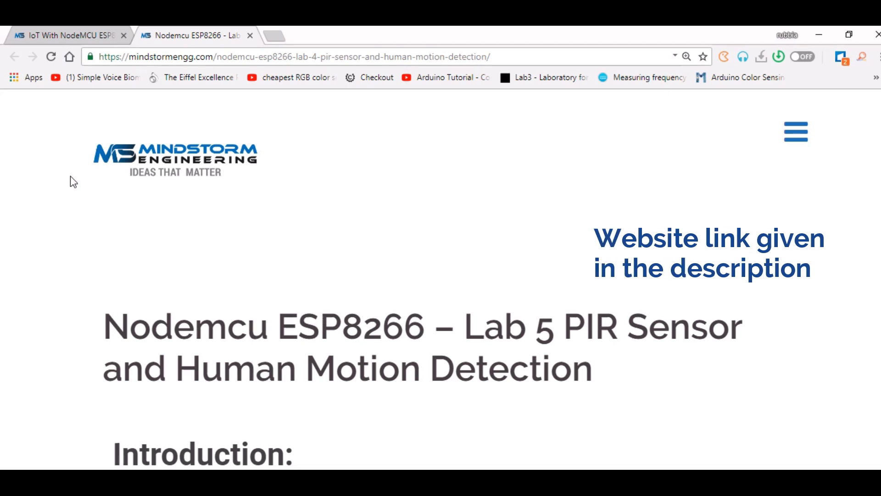
{"action": "mouse_move", "coordinate": [682, 197]}
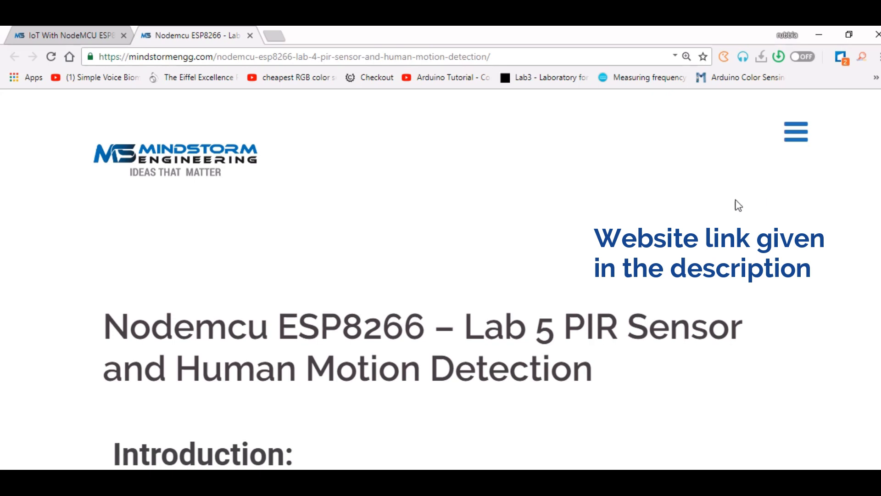
{"action": "scroll", "scroll_direction": "down", "scroll_amount": 3}
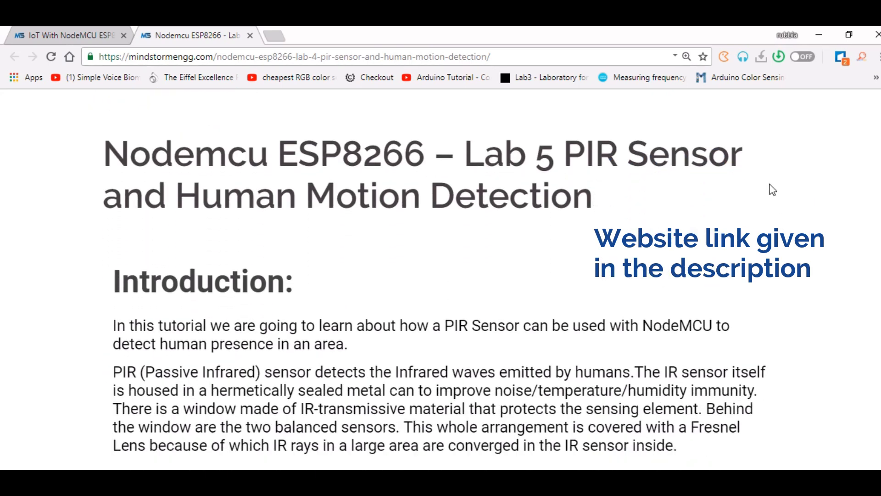
{"action": "scroll", "scroll_direction": "down", "scroll_amount": 3}
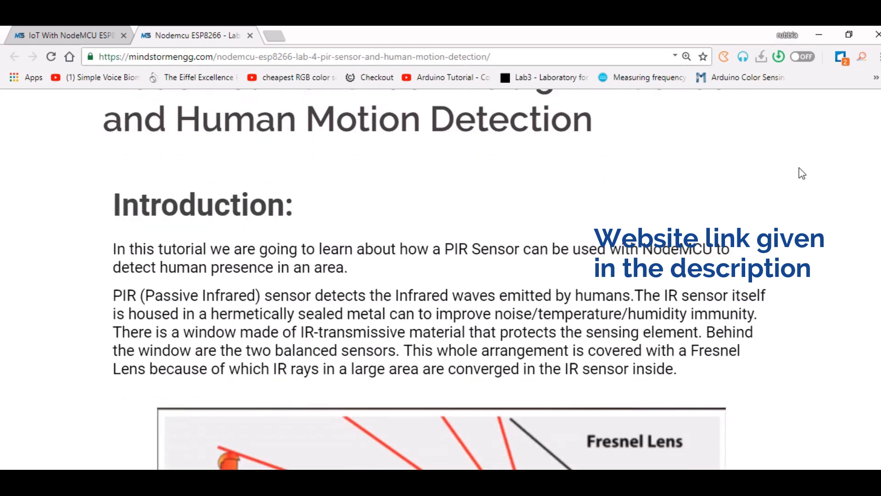
{"action": "scroll", "scroll_direction": "up", "scroll_amount": 3}
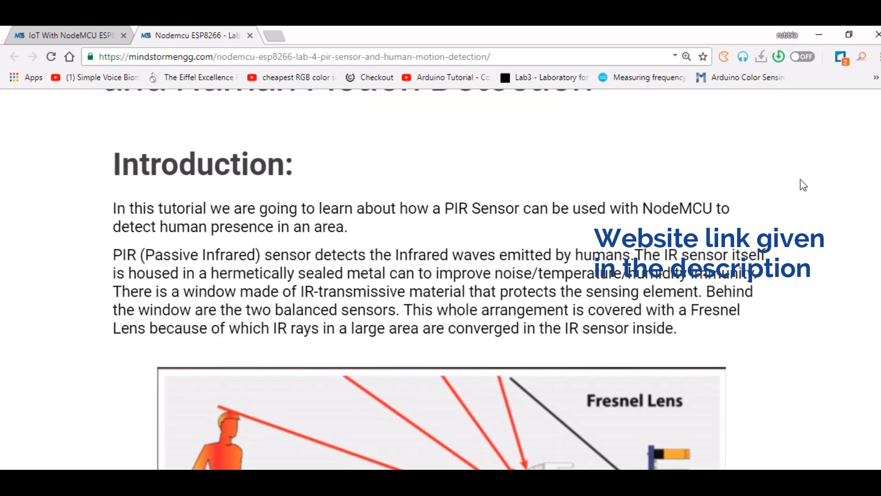
{"action": "scroll", "scroll_direction": "down", "scroll_amount": 3}
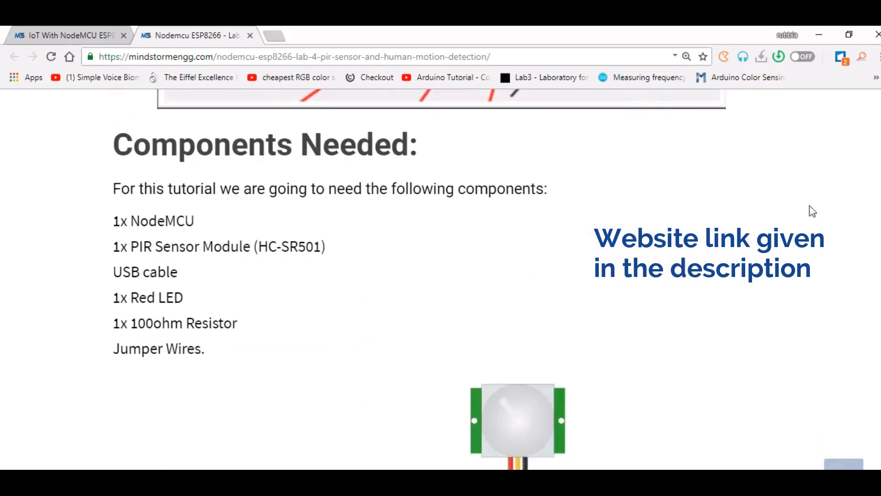
{"action": "scroll", "scroll_direction": "down", "scroll_amount": 3}
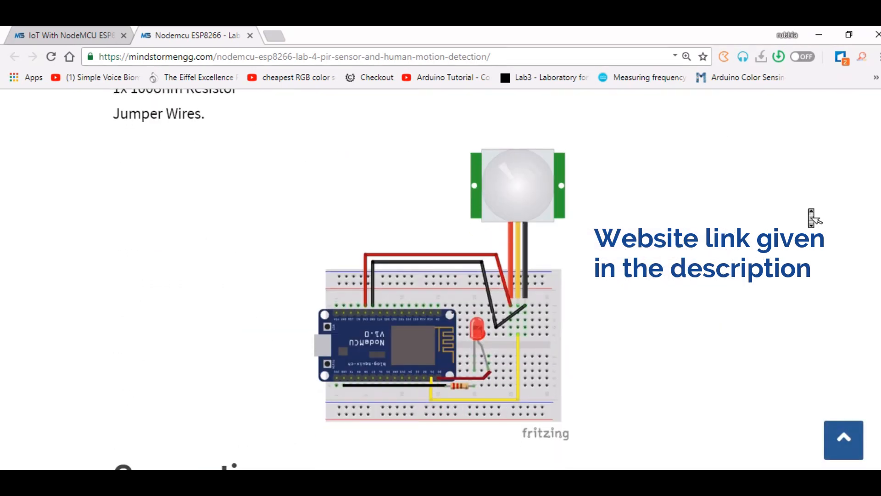
{"action": "scroll", "scroll_direction": "down", "scroll_amount": 3}
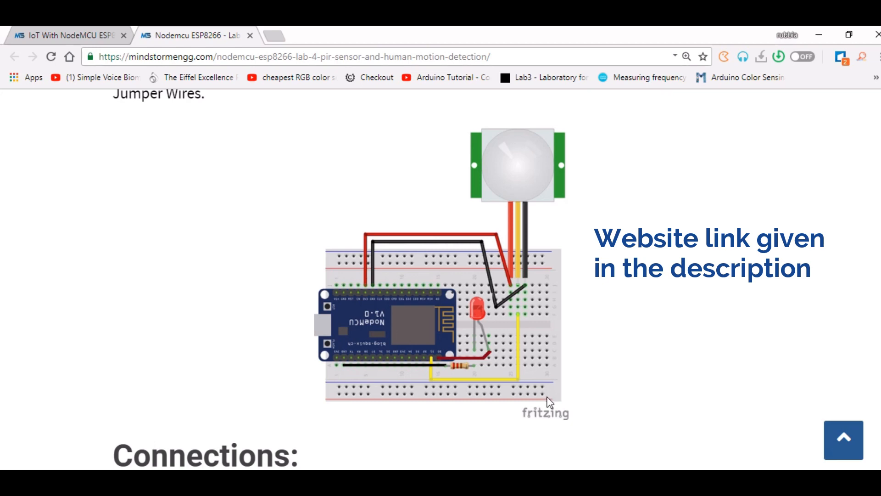
{"action": "scroll", "scroll_direction": "down", "scroll_amount": 3}
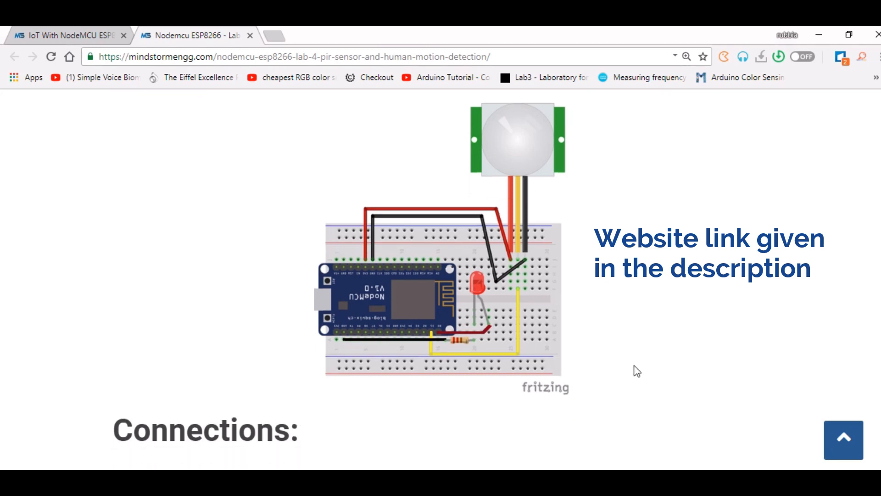
{"action": "scroll", "scroll_direction": "down", "scroll_amount": 3}
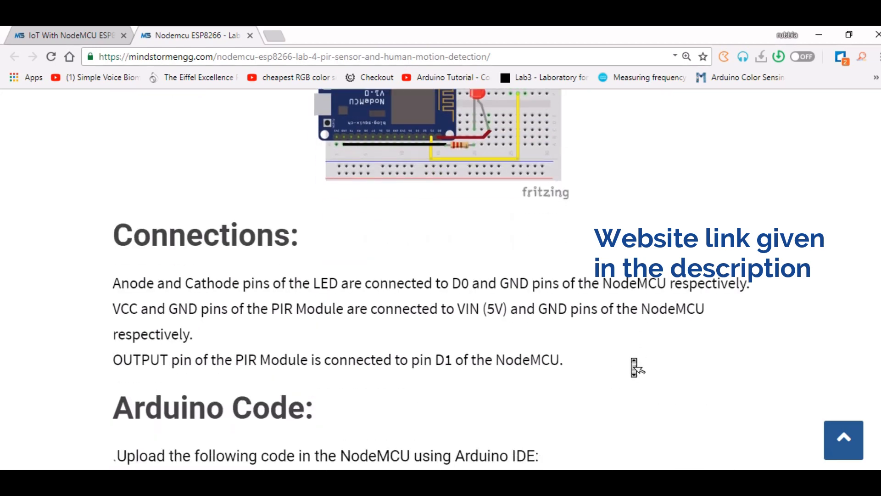
{"action": "scroll", "scroll_direction": "down", "scroll_amount": 3}
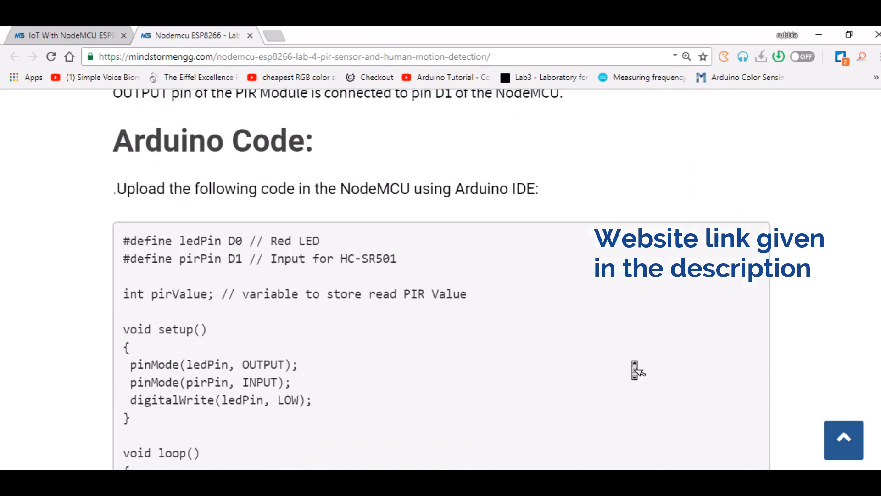
{"action": "scroll", "scroll_direction": "down", "scroll_amount": 3}
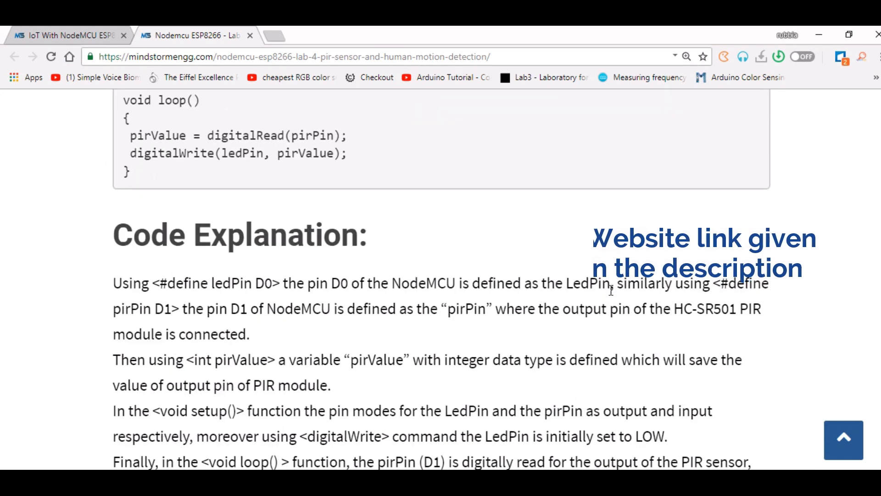
{"action": "scroll", "scroll_direction": "down", "scroll_amount": 3}
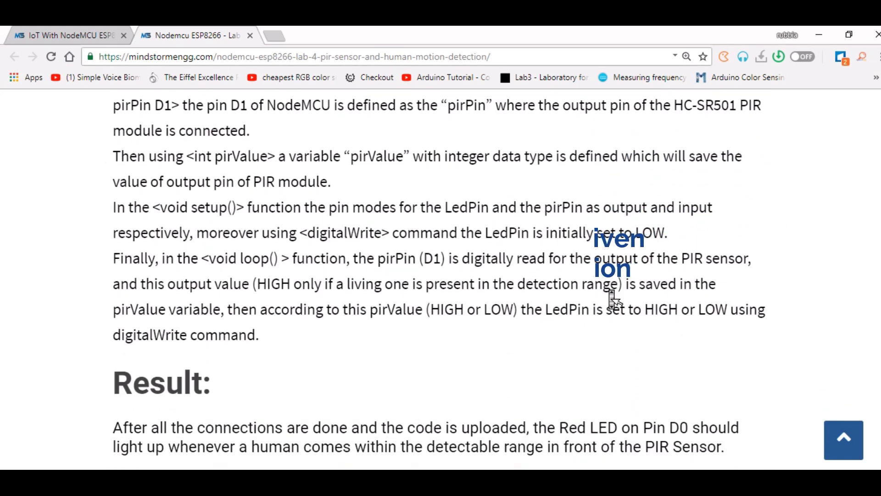